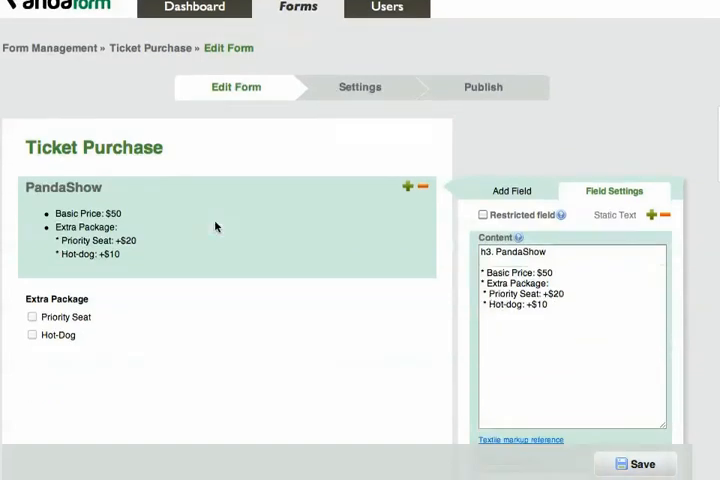
{"action": "mouse_move", "coordinate": [165, 175]}
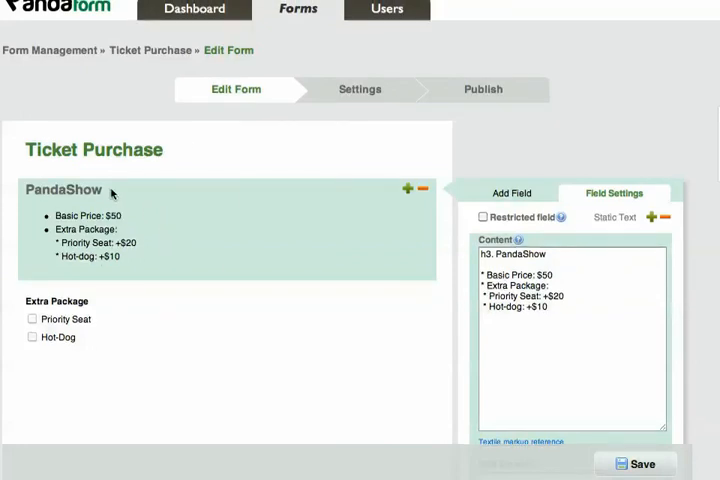
{"action": "mouse_move", "coordinate": [97, 222]}
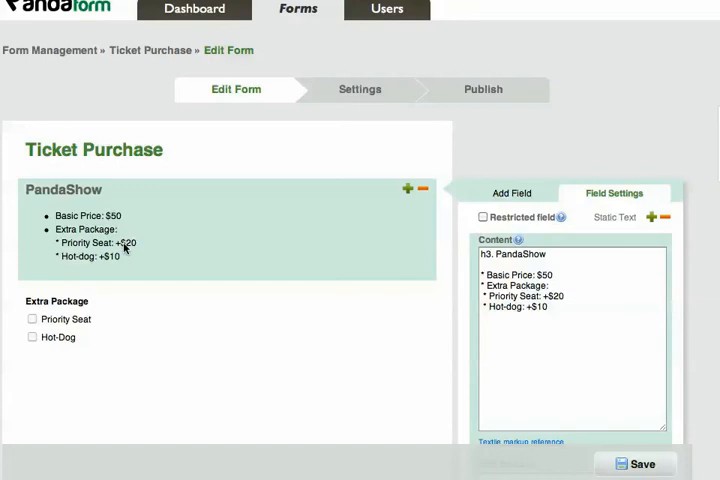
{"action": "mouse_move", "coordinate": [137, 264]}
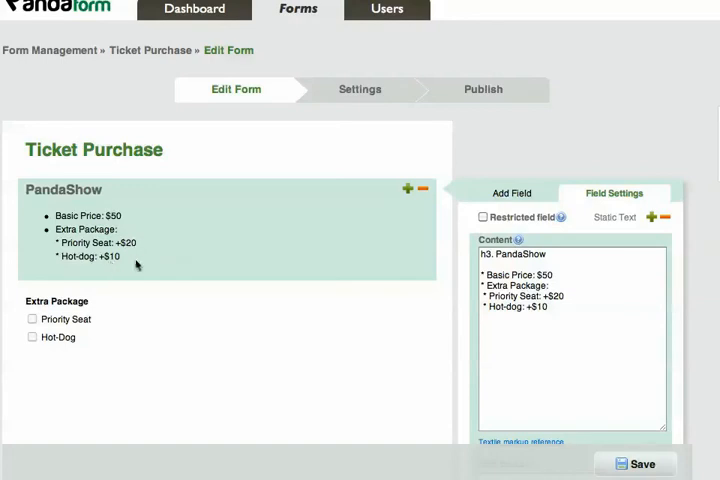
{"action": "mouse_move", "coordinate": [376, 98]}
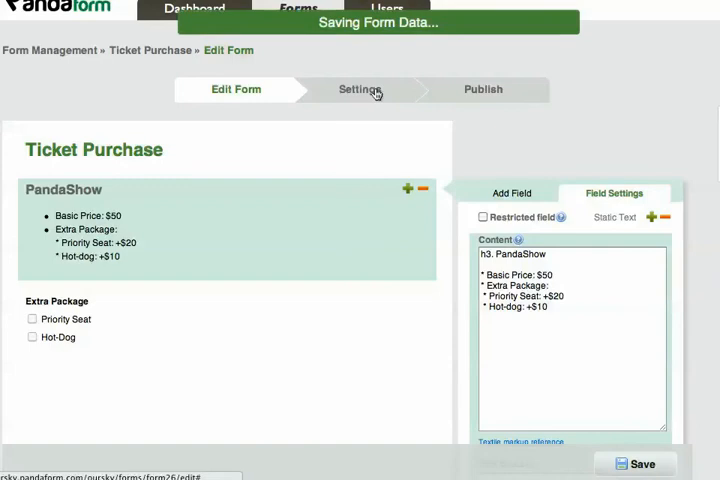
Enable PayPal payment in US dollars: base 50, Priority Seat 20, Hot-Dog 10, and save
{"action": "left_click", "coordinate": [359, 89]}
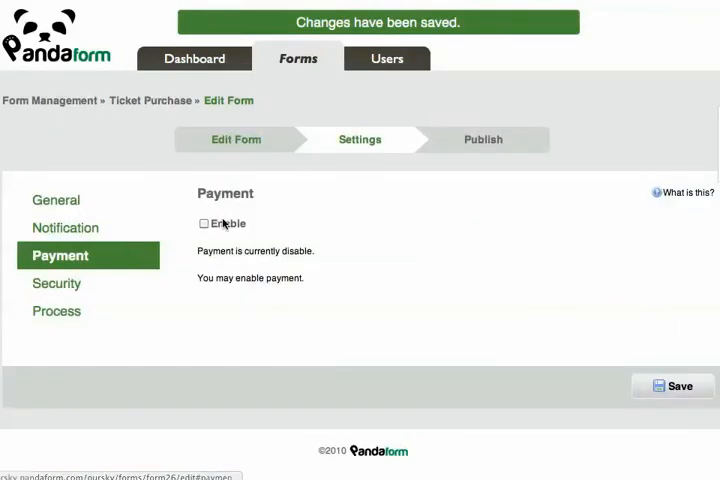
{"action": "left_click", "coordinate": [203, 223]}
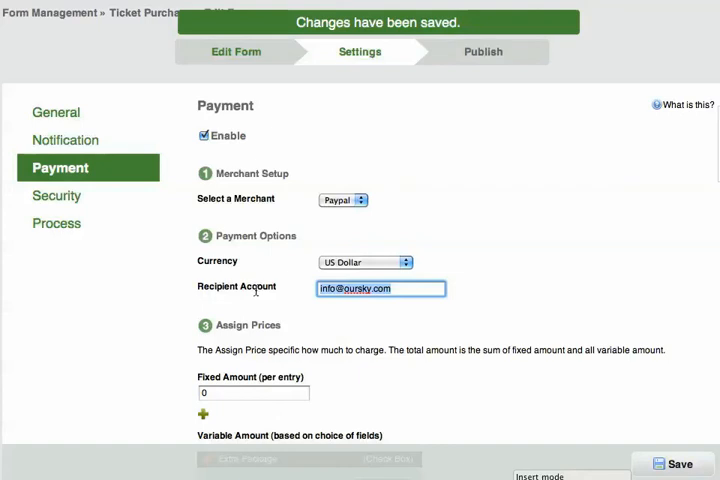
{"action": "scroll", "scroll_direction": "down", "scroll_amount": 3}
{"action": "type", "text": "20"}
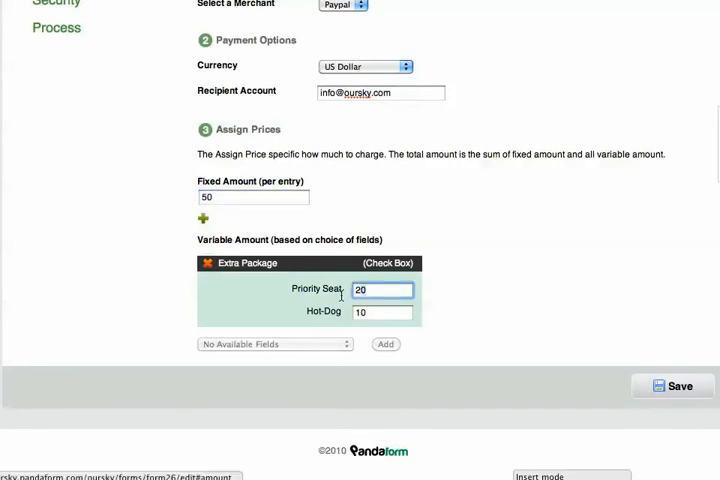
{"action": "left_click", "coordinate": [382, 290]}
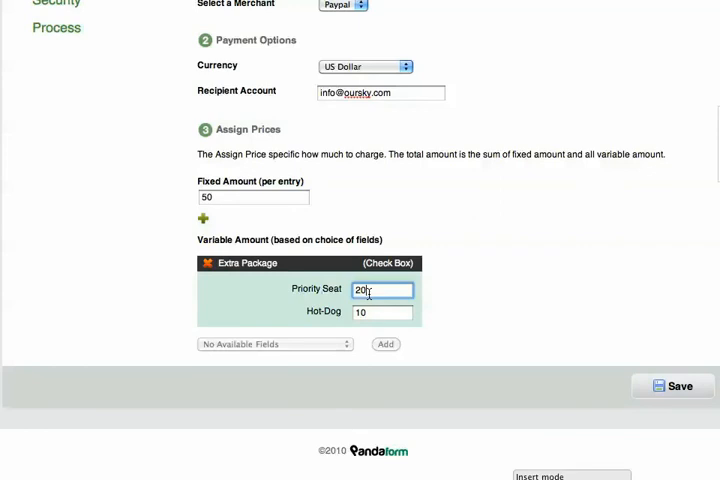
{"action": "left_click", "coordinate": [382, 311]}
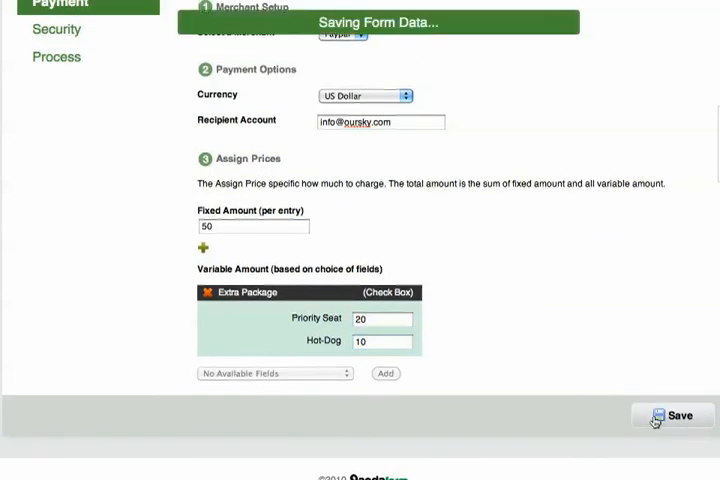
{"action": "left_click", "coordinate": [672, 415]}
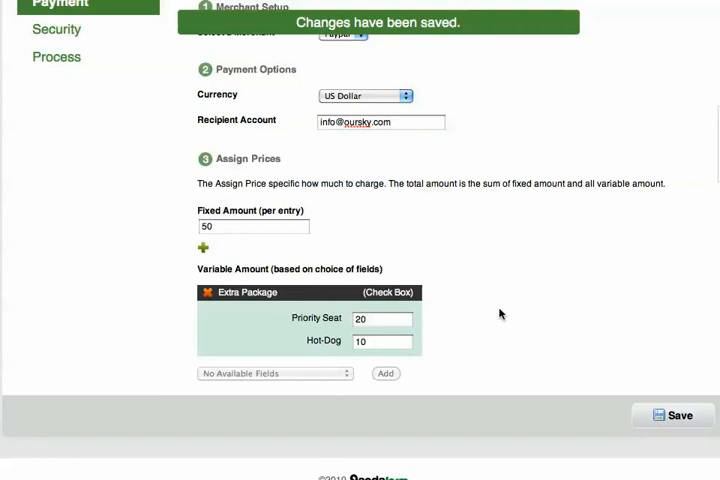
Publish the form and open its live link
{"action": "left_click", "coordinate": [483, 147]}
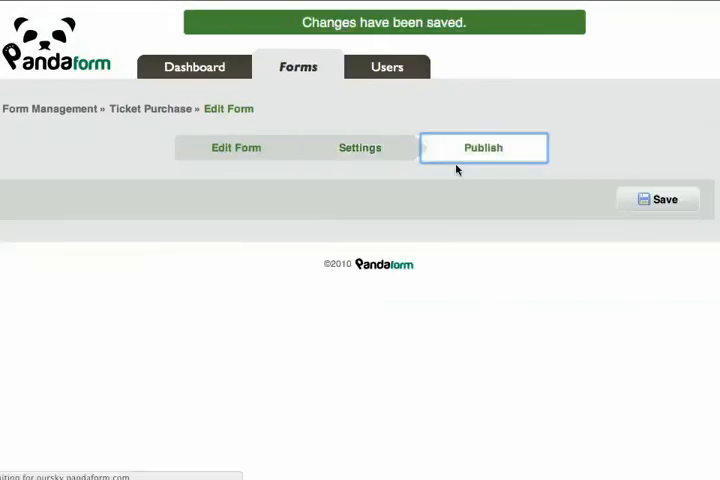
{"action": "left_click", "coordinate": [483, 147]}
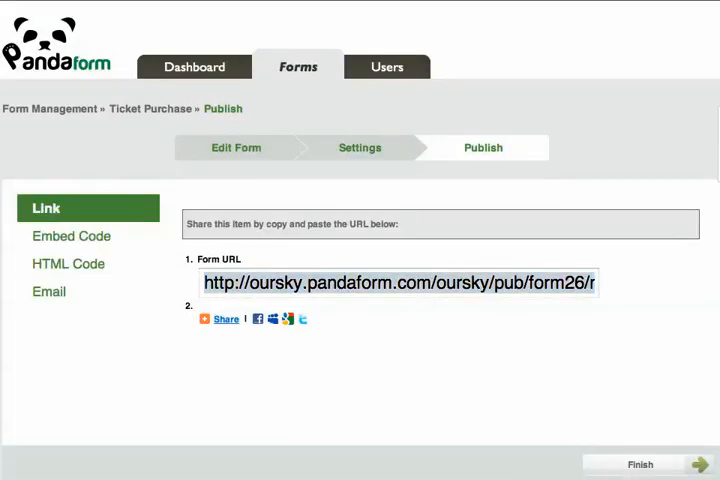
{"action": "left_click", "coordinate": [400, 283]}
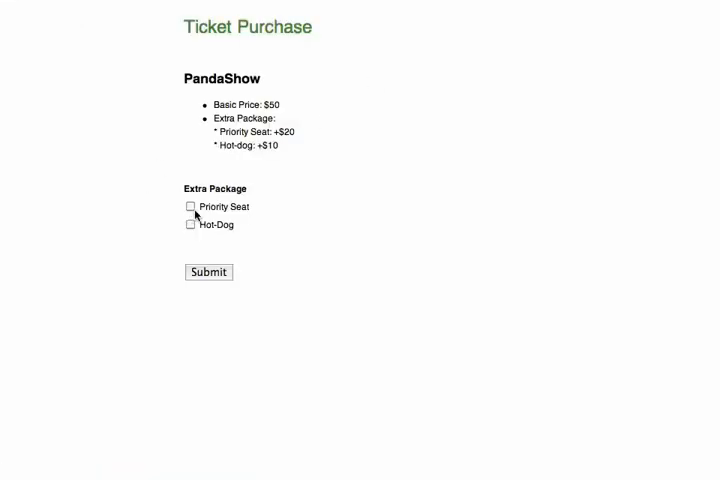
Tick the Priority Seat extra on the Ticket Purchase form and submit it
{"action": "left_click", "coordinate": [189, 206]}
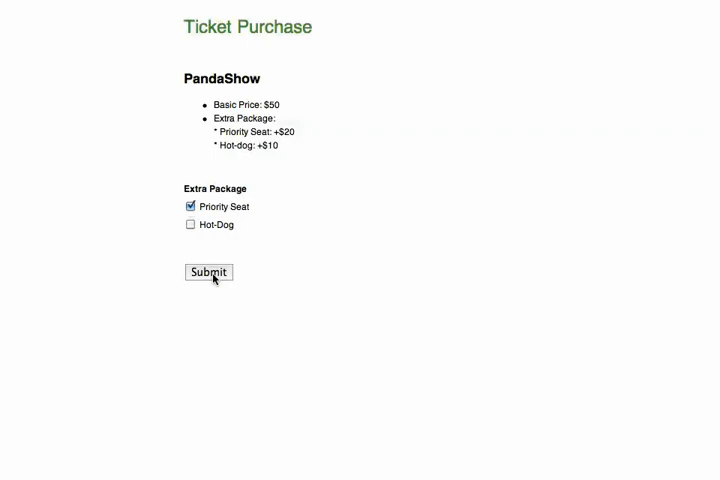
{"action": "left_click", "coordinate": [208, 272]}
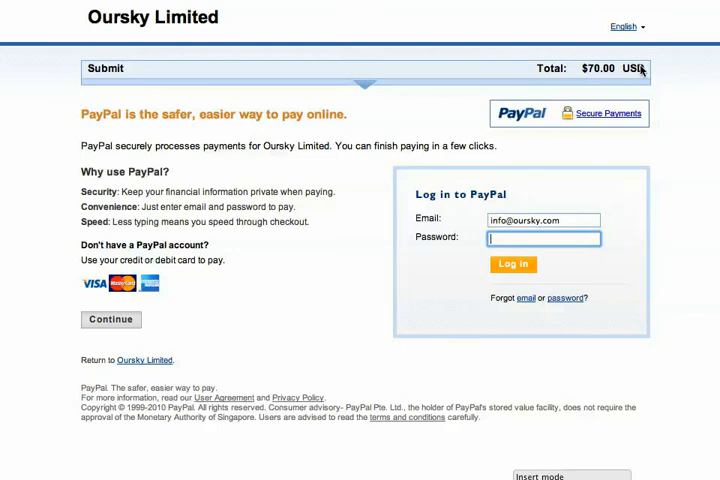
{"action": "mouse_move", "coordinate": [530, 231]}
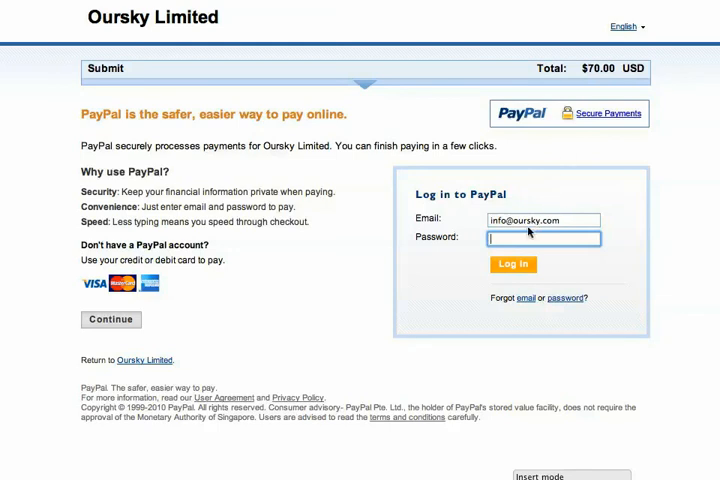
{"action": "mouse_move", "coordinate": [93, 295]}
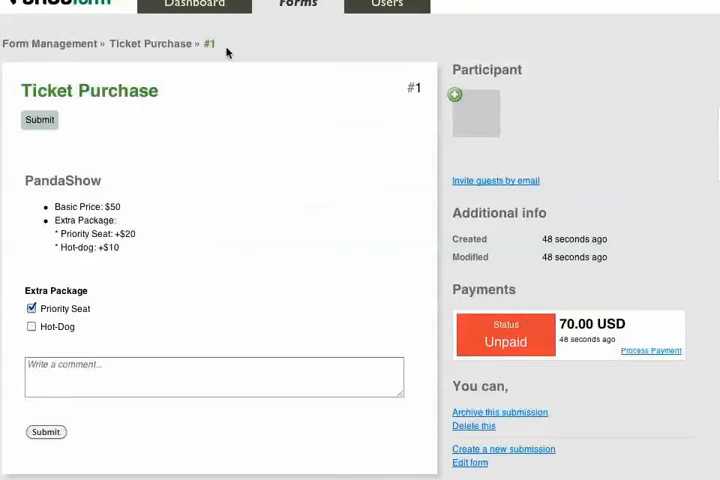
{"action": "mouse_move", "coordinate": [340, 312]}
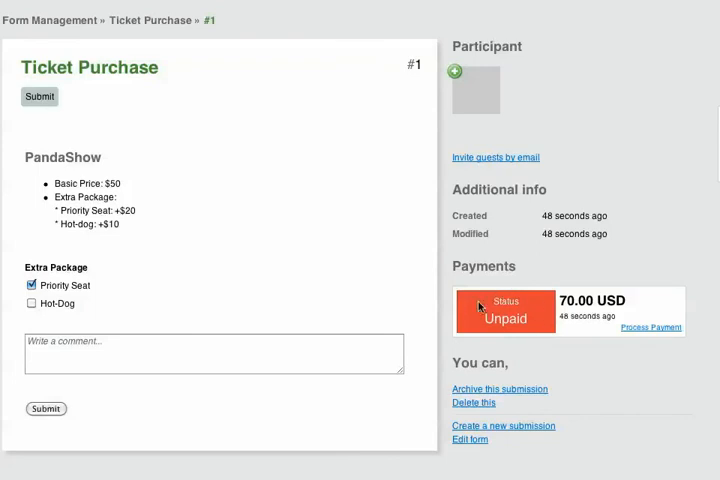
{"action": "mouse_move", "coordinate": [528, 311]}
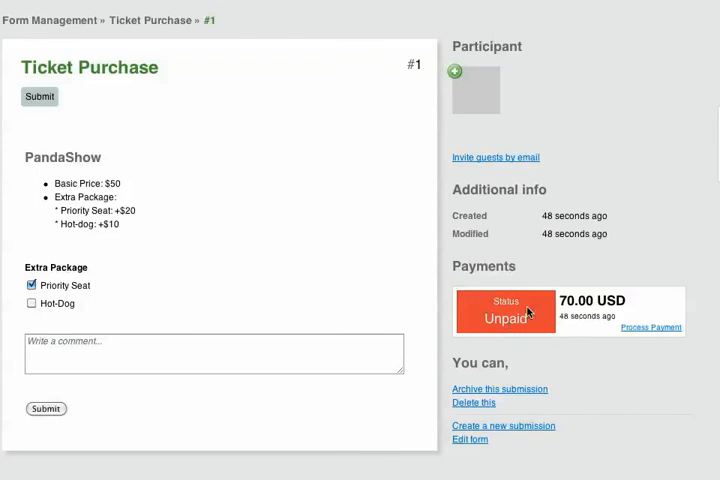